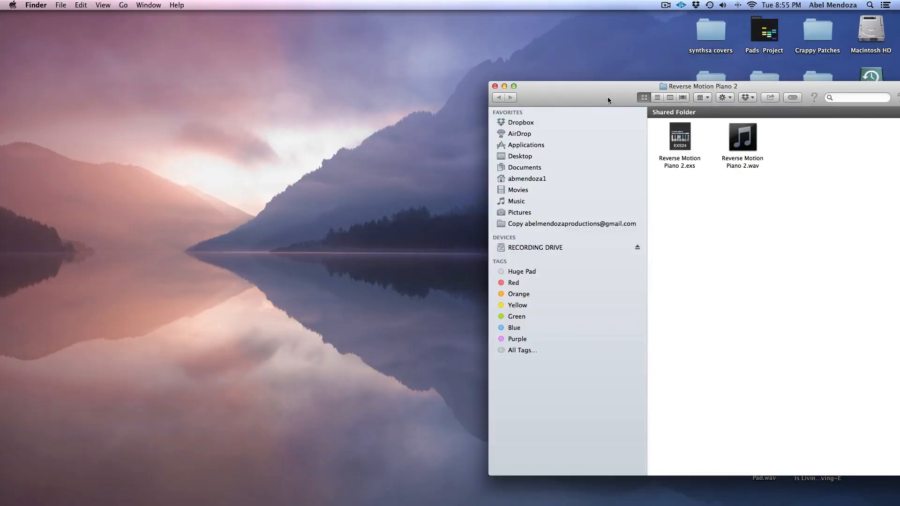
pyautogui.moveTo(844, 176)
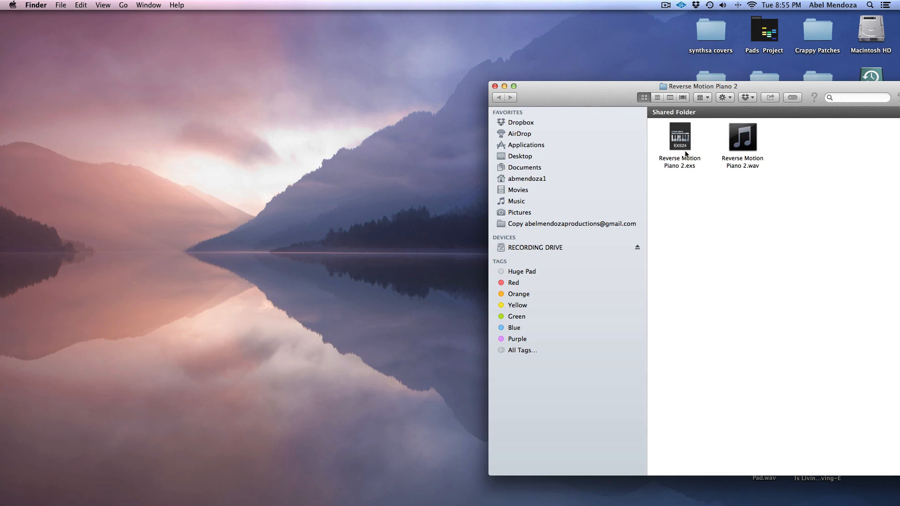
pyautogui.moveTo(645, 223)
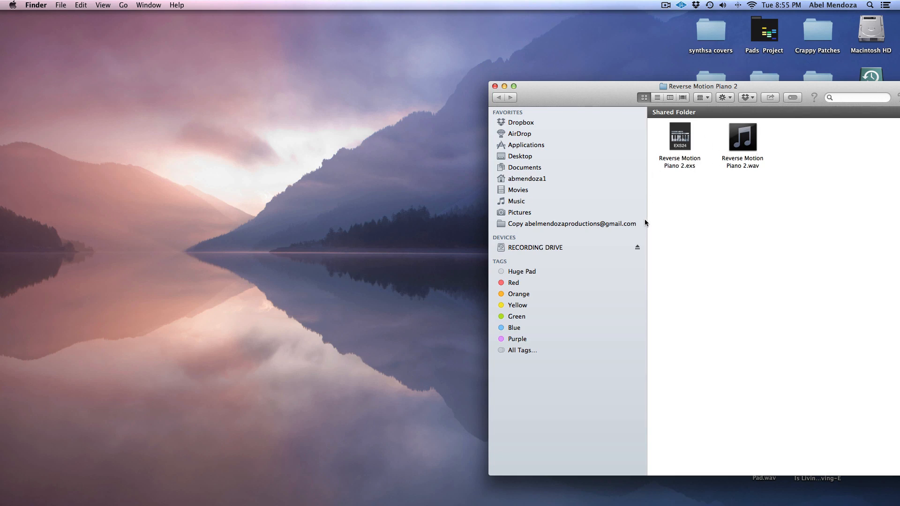
# Show Music > Audio Music Apps in a second Finder window placed to the left.
pyautogui.click(36, 6)
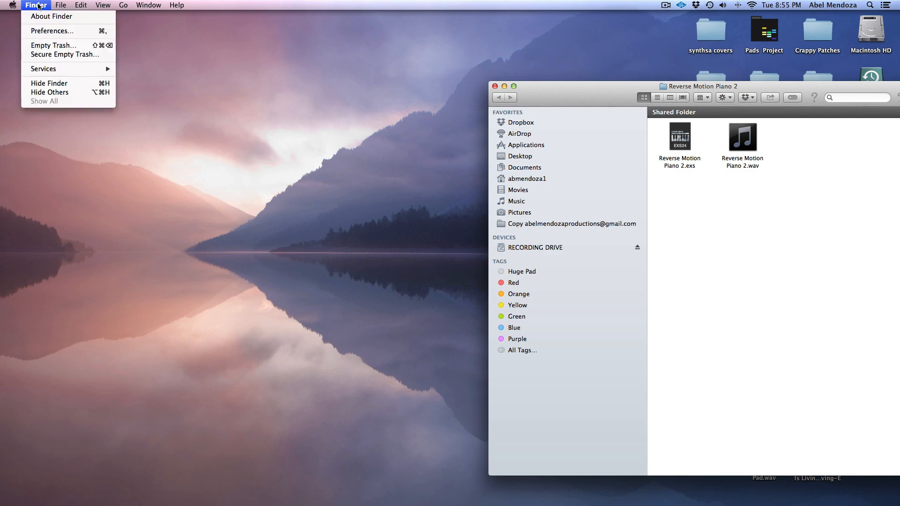
pyautogui.click(60, 5)
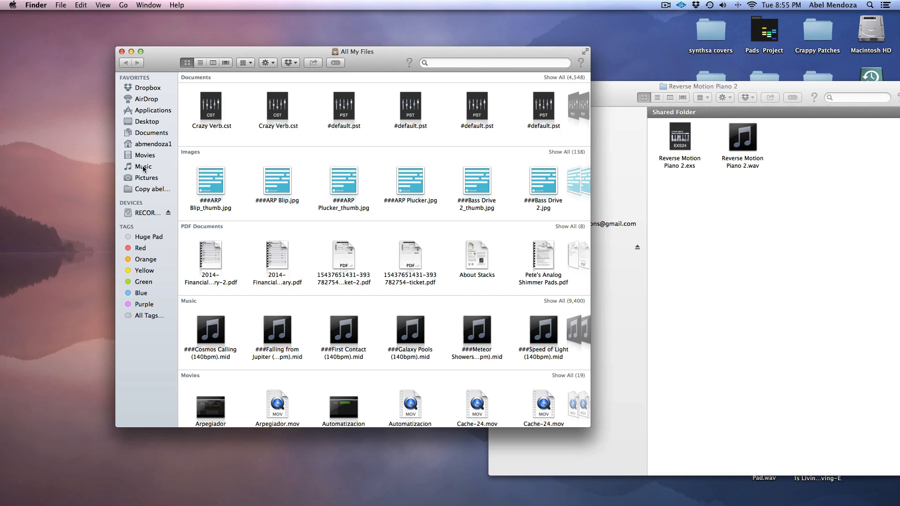
pyautogui.click(145, 166)
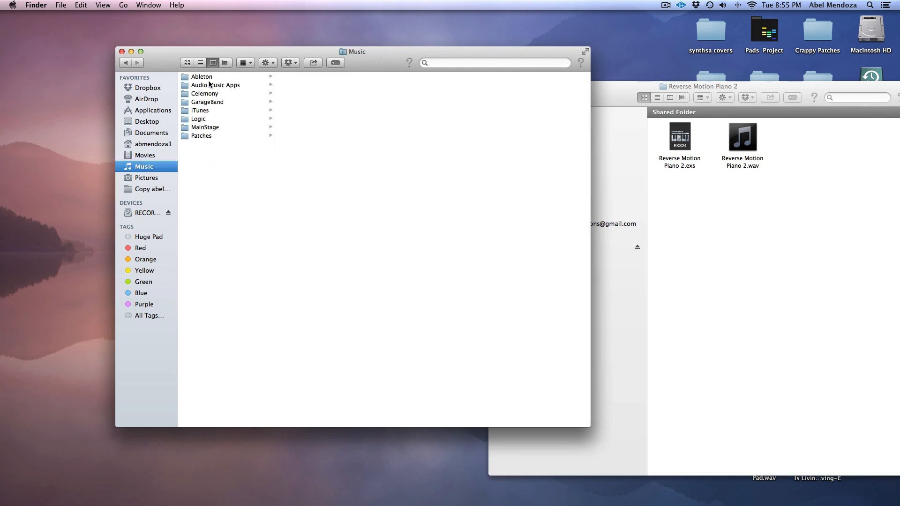
pyautogui.click(215, 85)
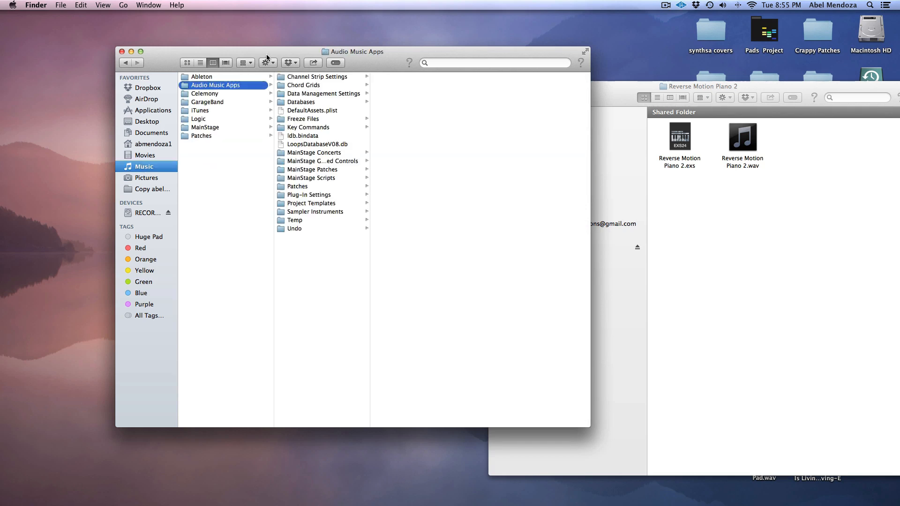
pyautogui.moveTo(352, 51); pyautogui.dragTo(272, 32)
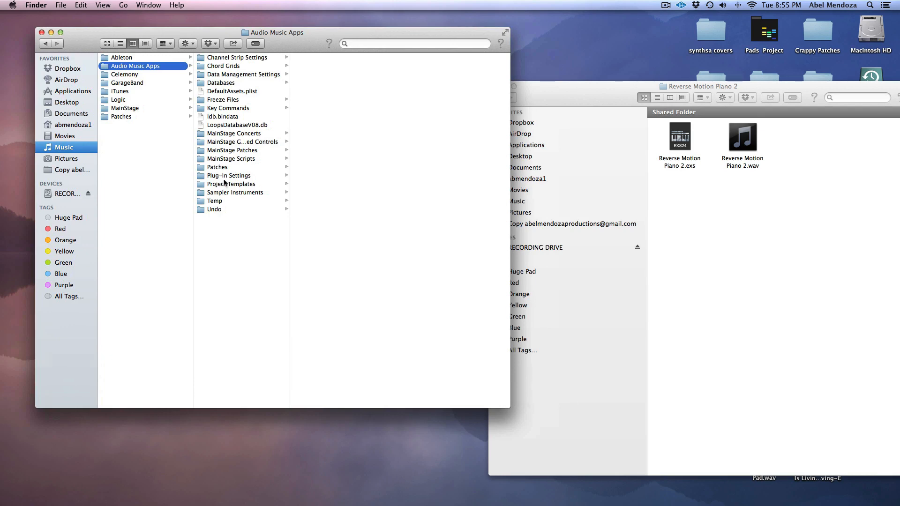
pyautogui.moveTo(221, 195)
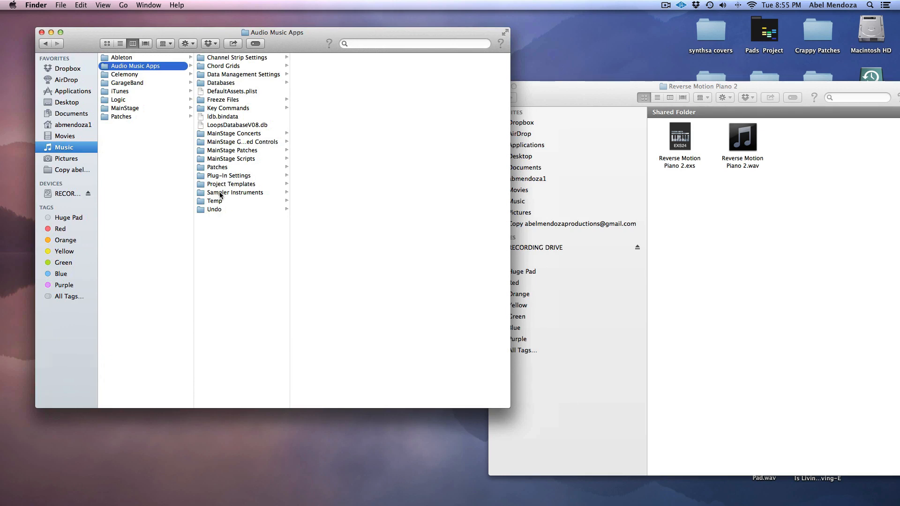
# Browse into Sampler Instruments, select Reverse Motion Piano 2.exs and close the other window.
pyautogui.click(235, 192)
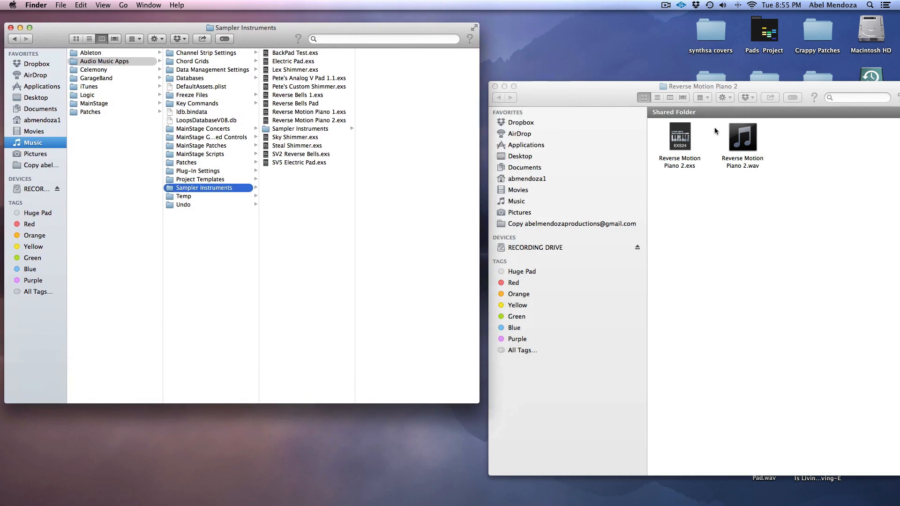
pyautogui.moveTo(748, 157)
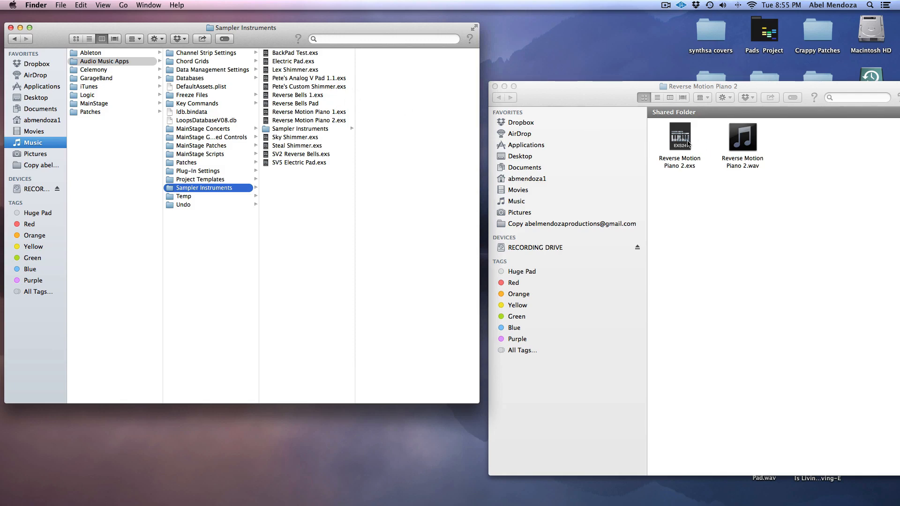
pyautogui.click(679, 137)
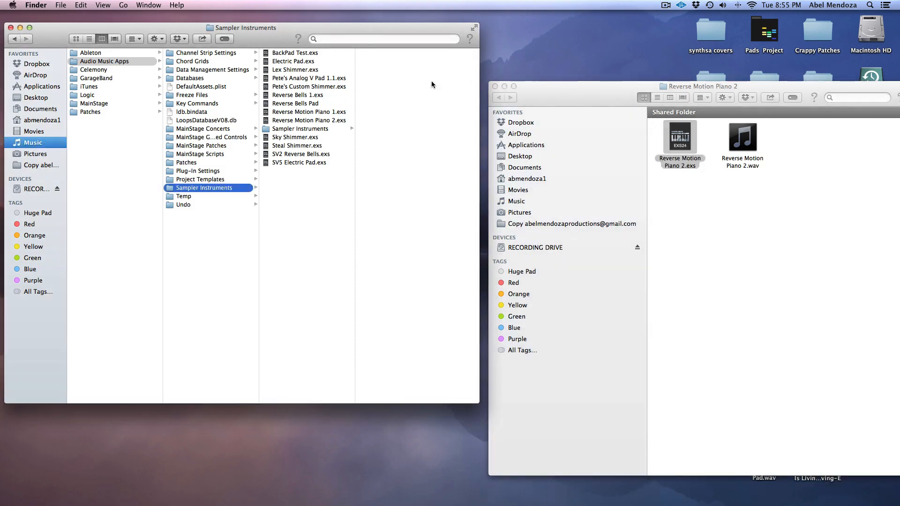
pyautogui.click(494, 86)
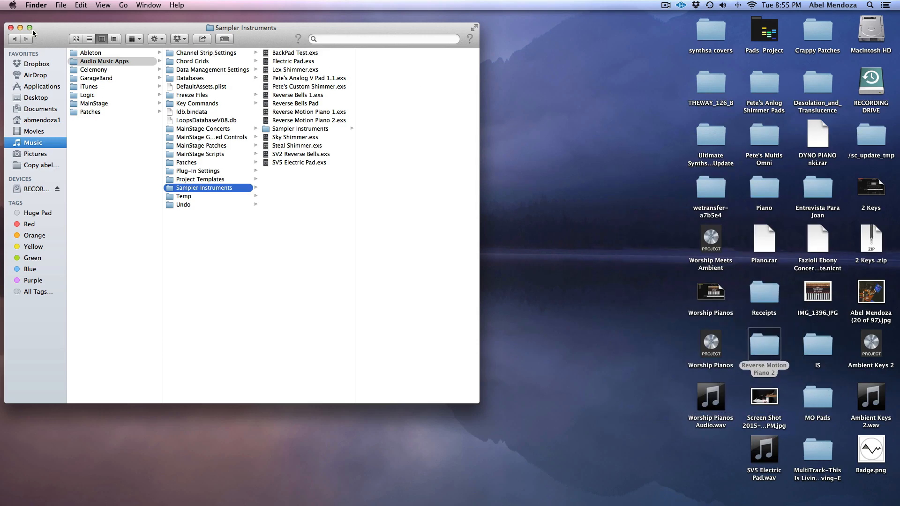
# Leave Finder and bring up the EXS24 sampler on the Inst 1 channel strip.
pyautogui.click(11, 27)
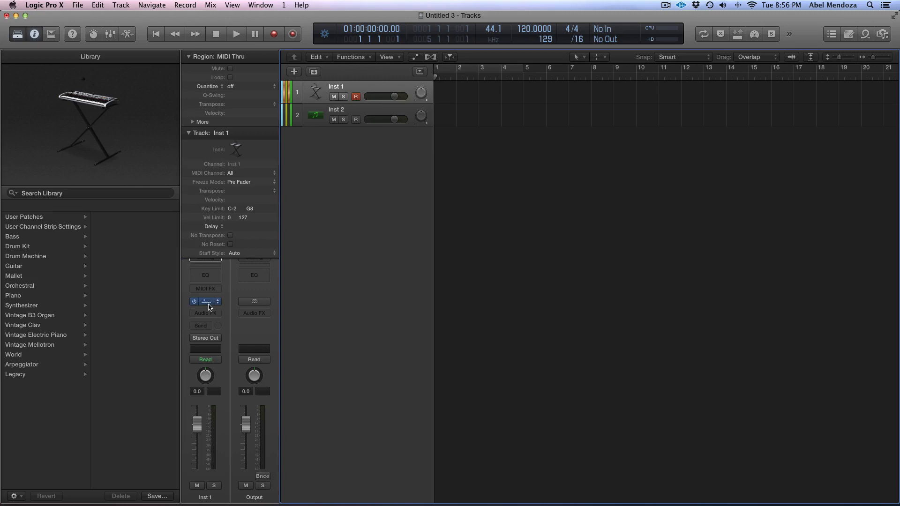
pyautogui.click(205, 301)
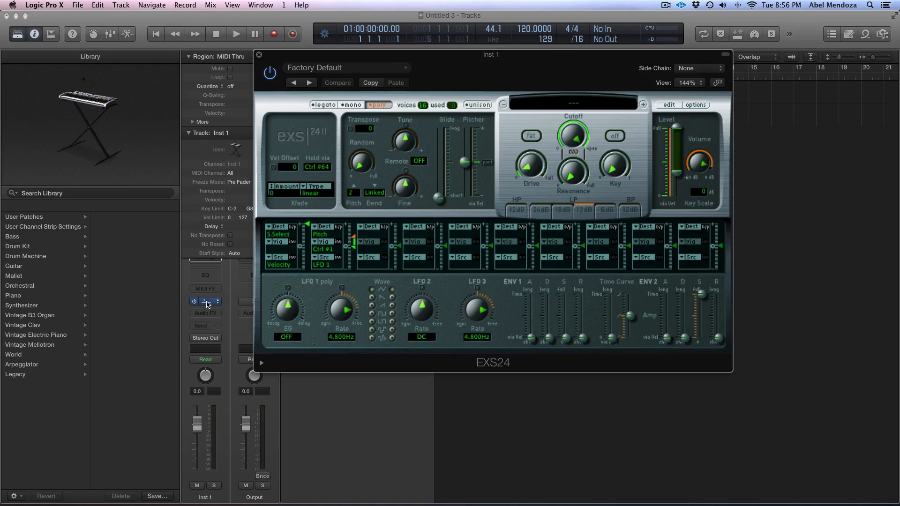
pyautogui.click(572, 104)
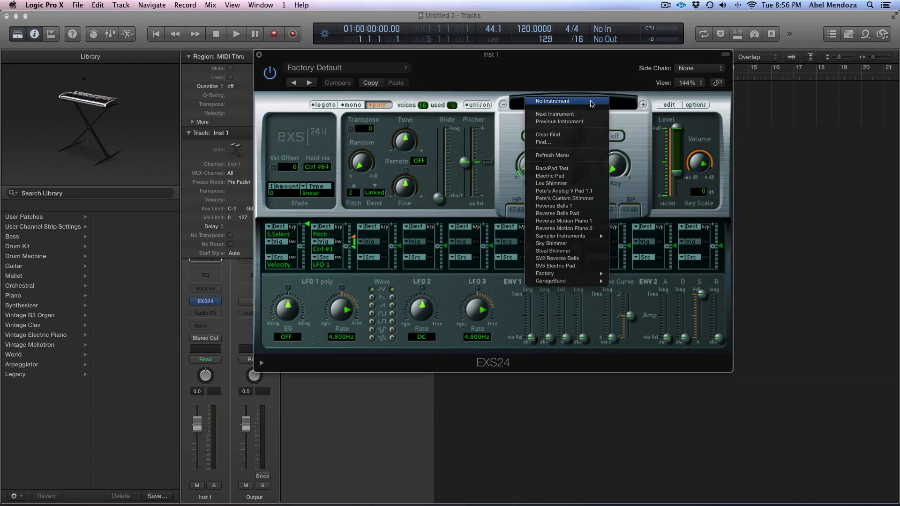
pyautogui.moveTo(552, 155)
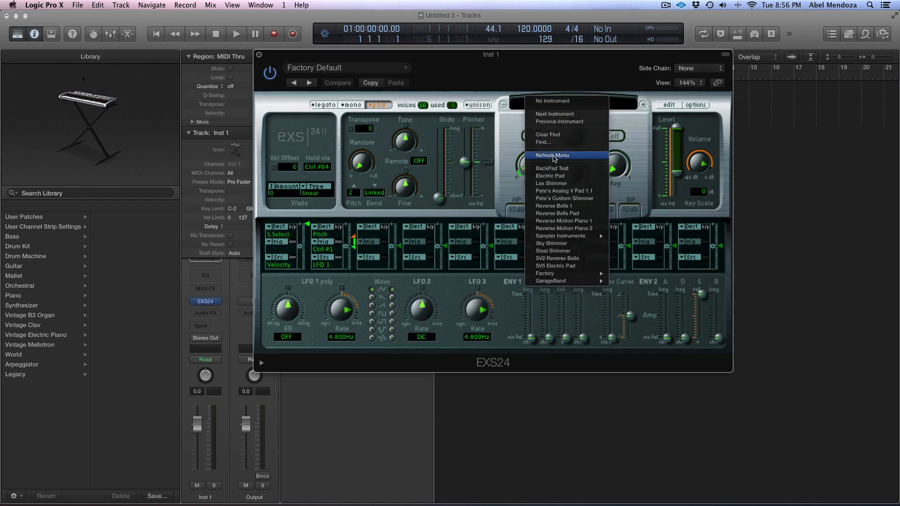
pyautogui.moveTo(553, 205)
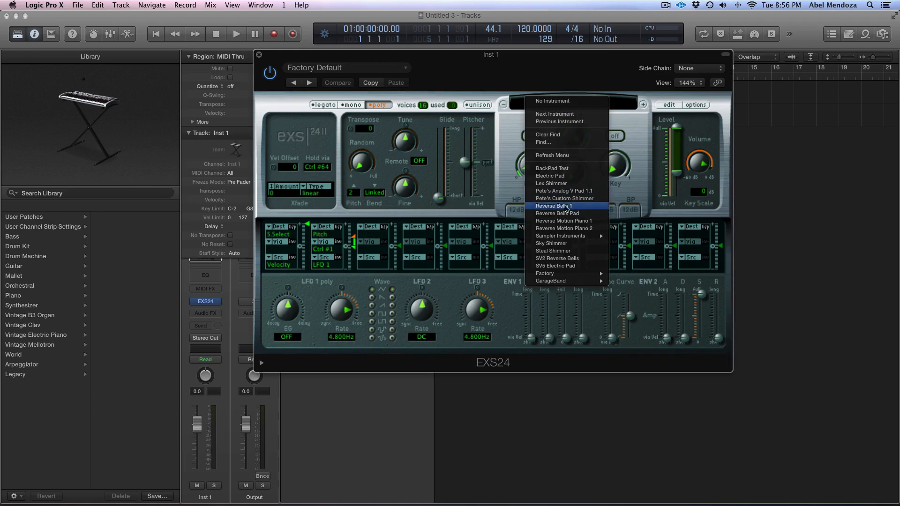
pyautogui.moveTo(567, 197)
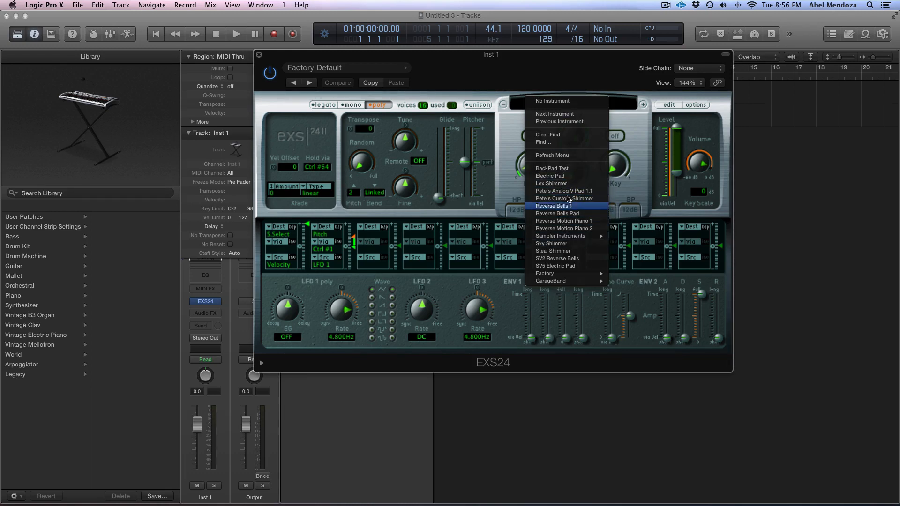
pyautogui.moveTo(564, 198)
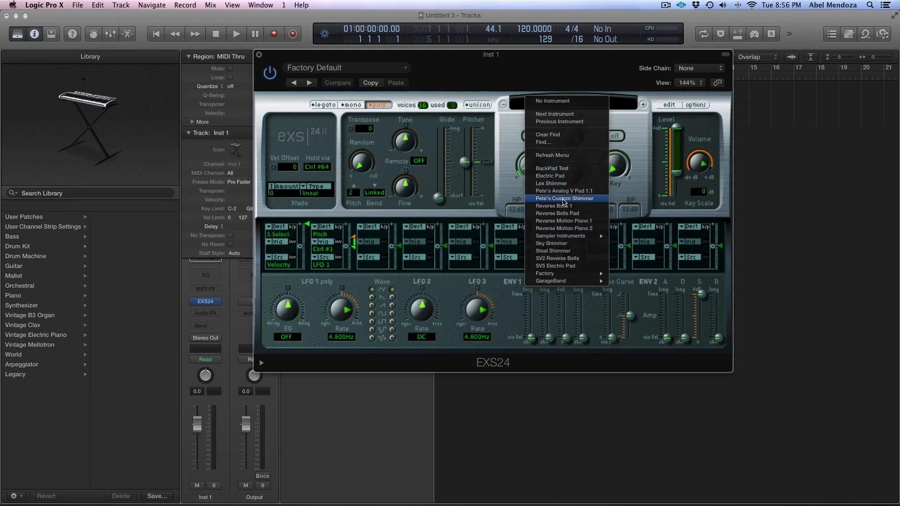
pyautogui.moveTo(261, 57)
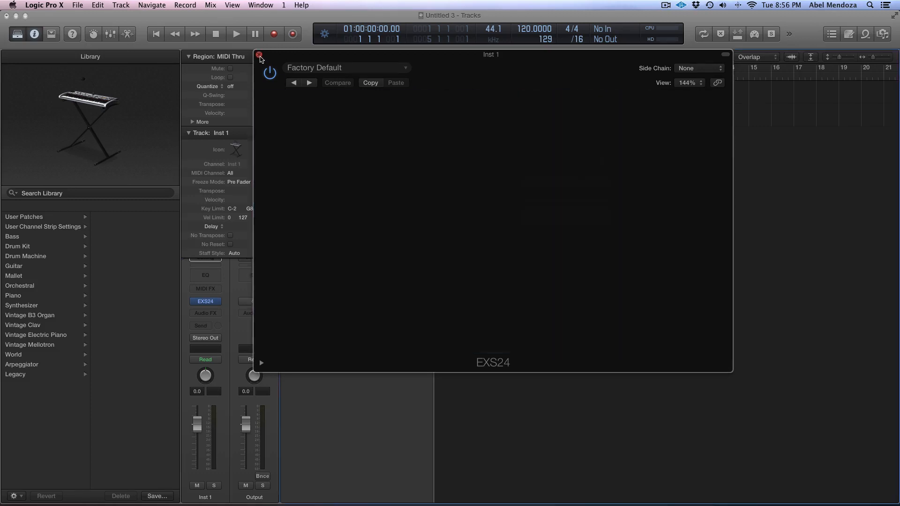
# Load the 'SV6 Cool patch' from User Patches onto track Inst 2.
pyautogui.click(259, 55)
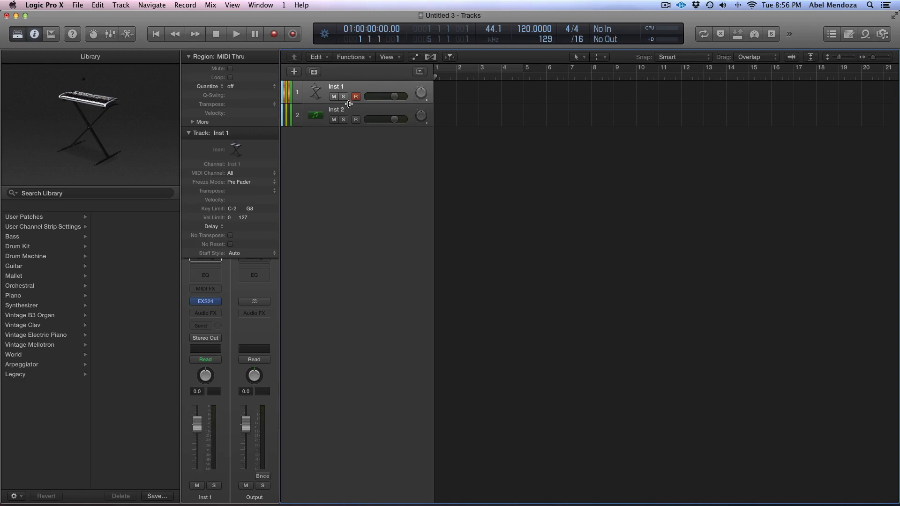
pyautogui.click(335, 114)
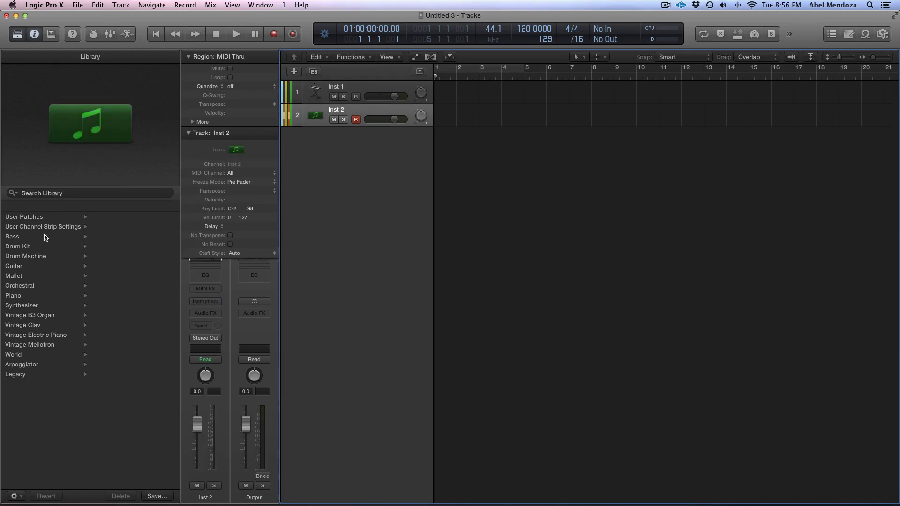
pyautogui.moveTo(34, 216)
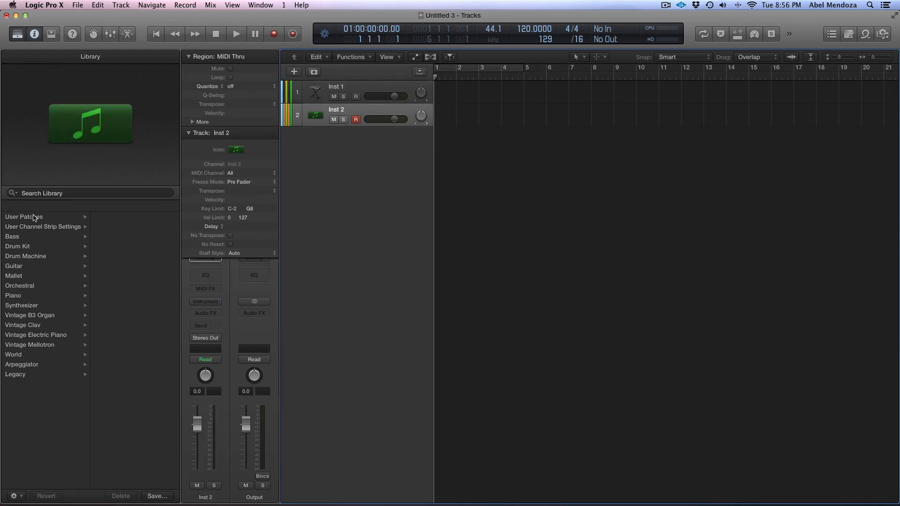
pyautogui.click(23, 217)
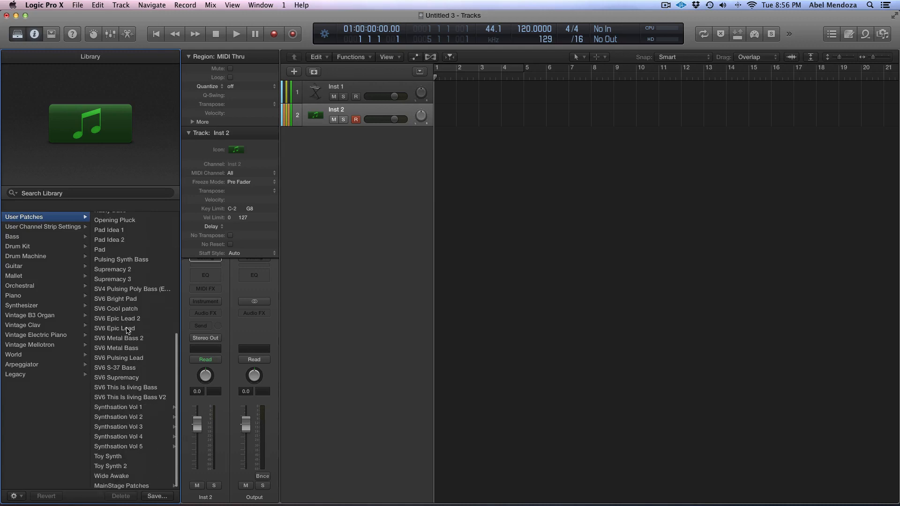
pyautogui.moveTo(118, 310)
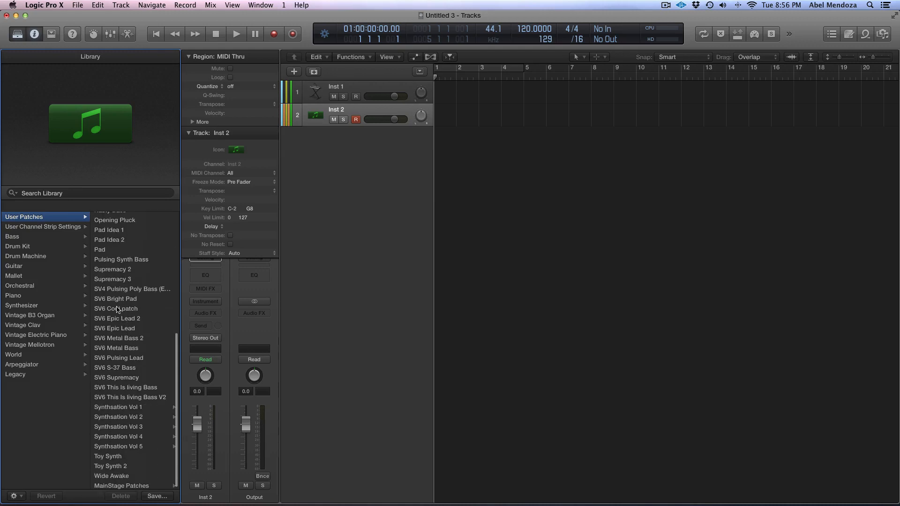
pyautogui.click(116, 308)
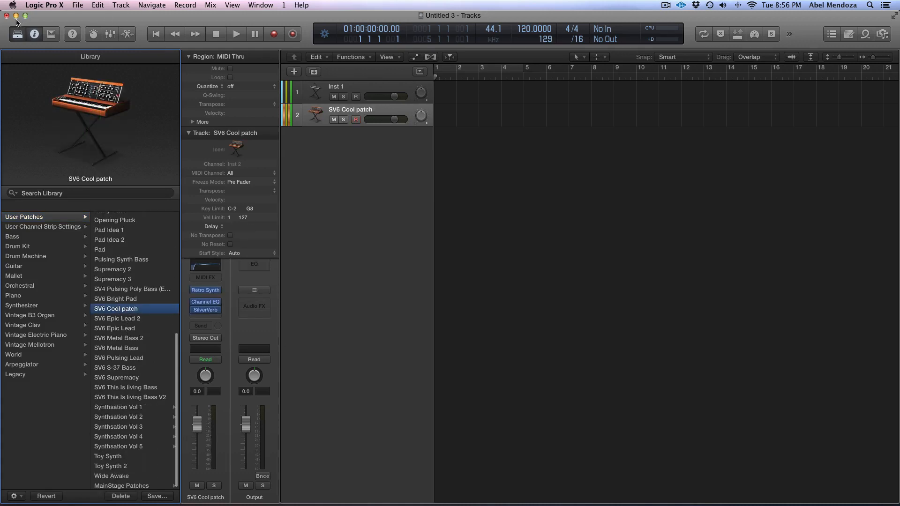
pyautogui.moveTo(8, 18)
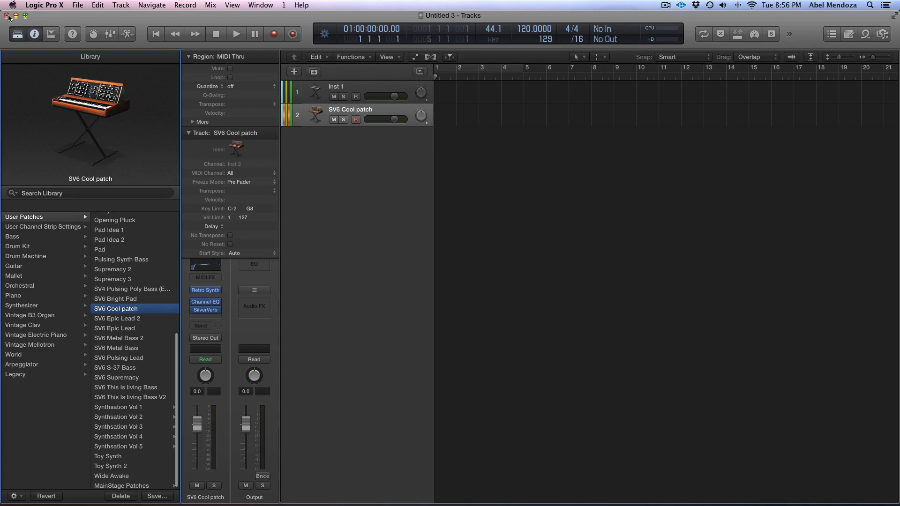